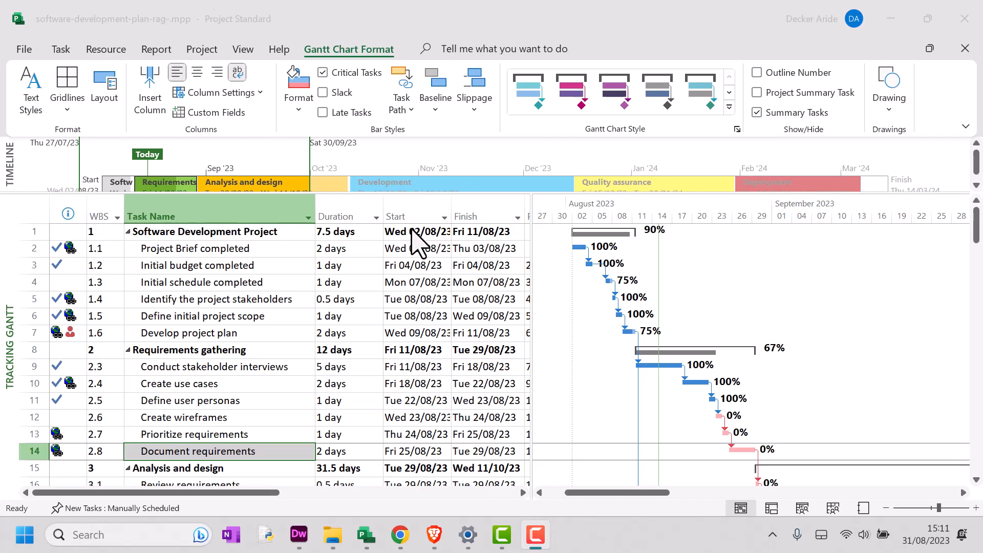
{"action": "mouse_move", "coordinate": [270, 69]}
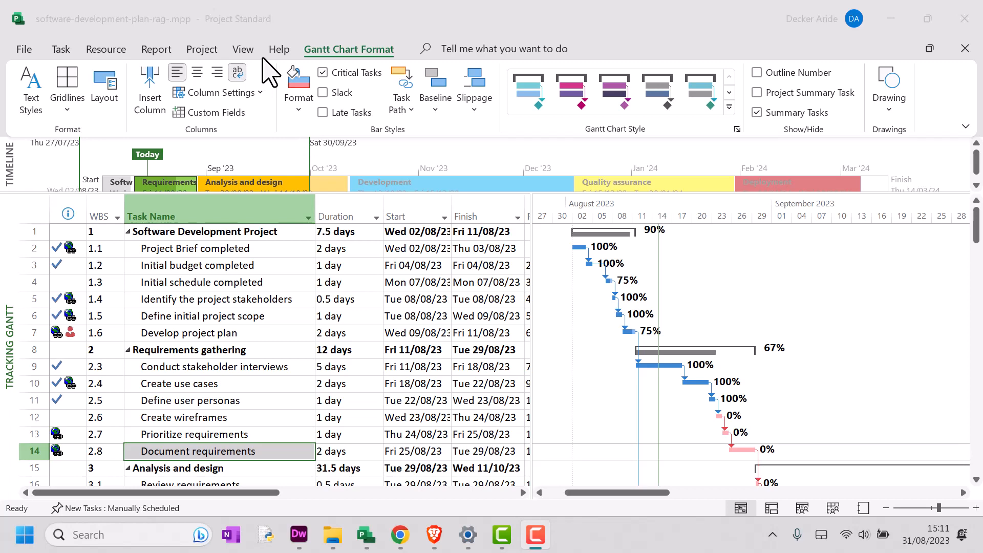
{"action": "mouse_move", "coordinate": [362, 59]}
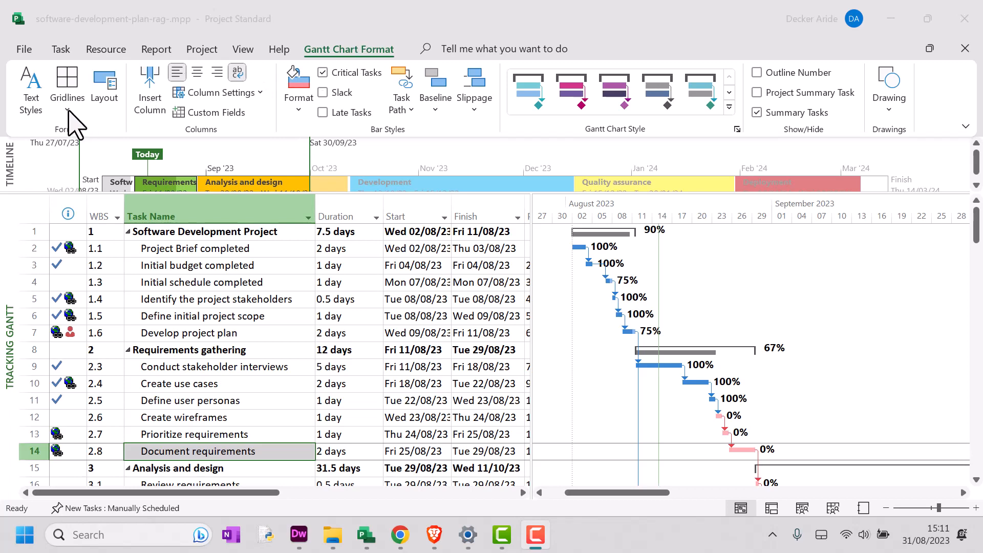
Display a progress line at the current date through the software development plan's Gantt bars
{"action": "left_click", "coordinate": [67, 84]}
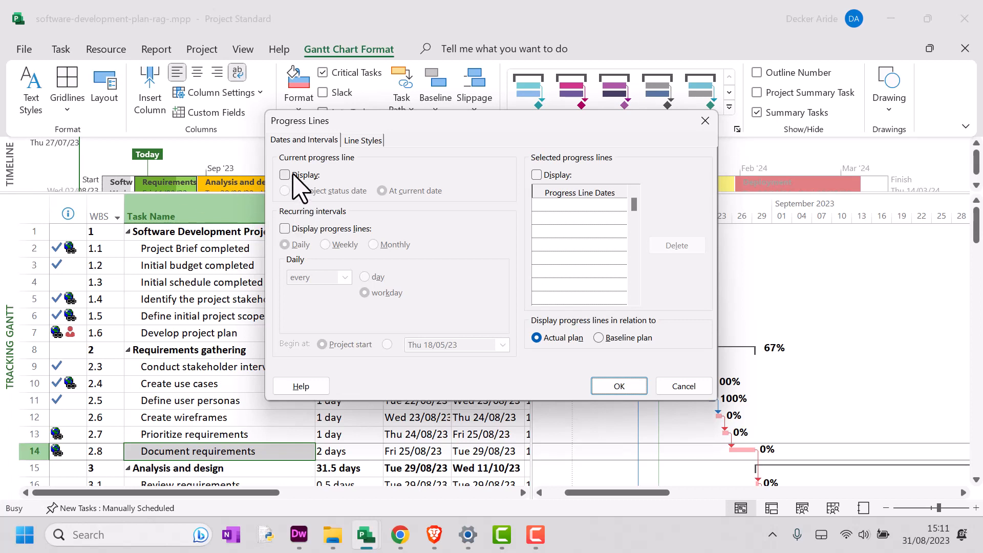
{"action": "mouse_move", "coordinate": [295, 188]}
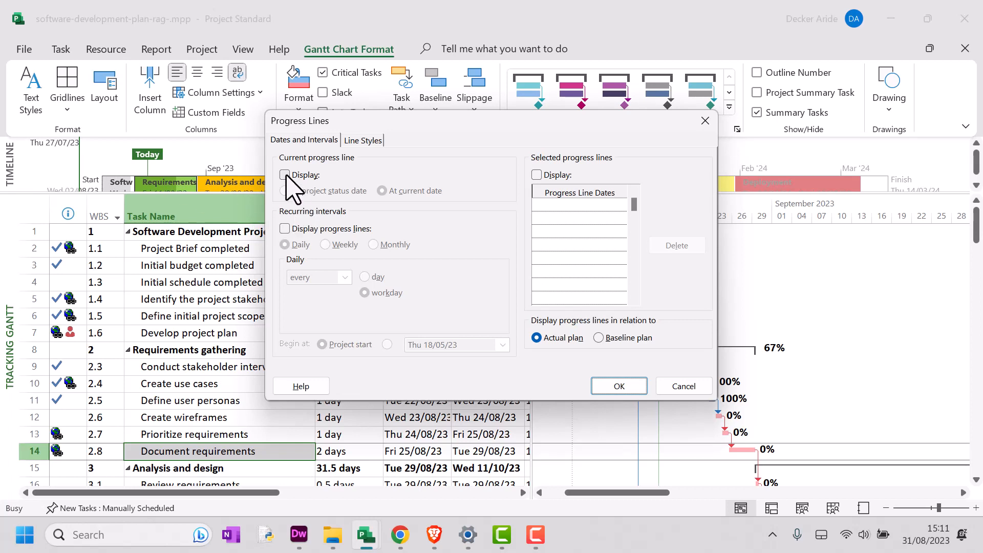
{"action": "left_click", "coordinate": [285, 175]}
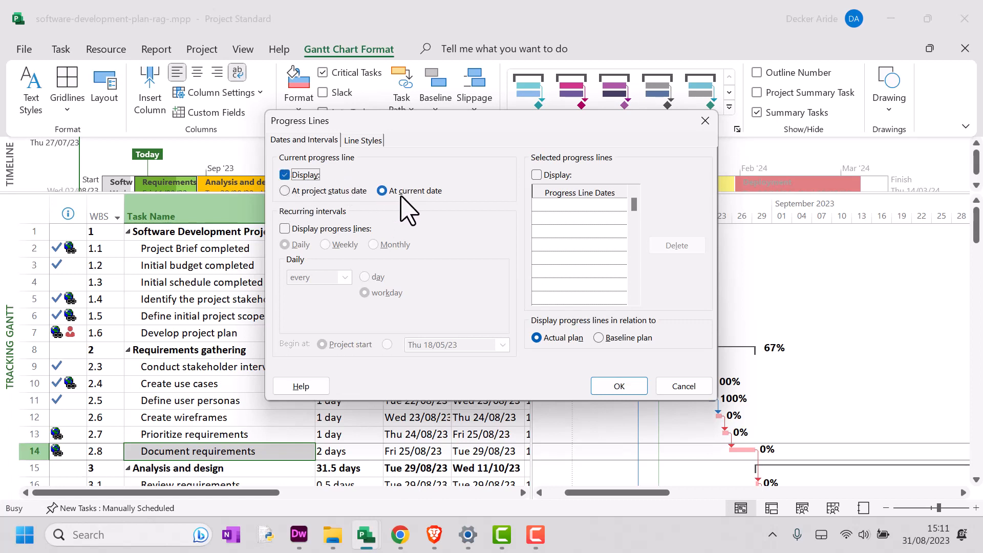
{"action": "mouse_move", "coordinate": [414, 207]}
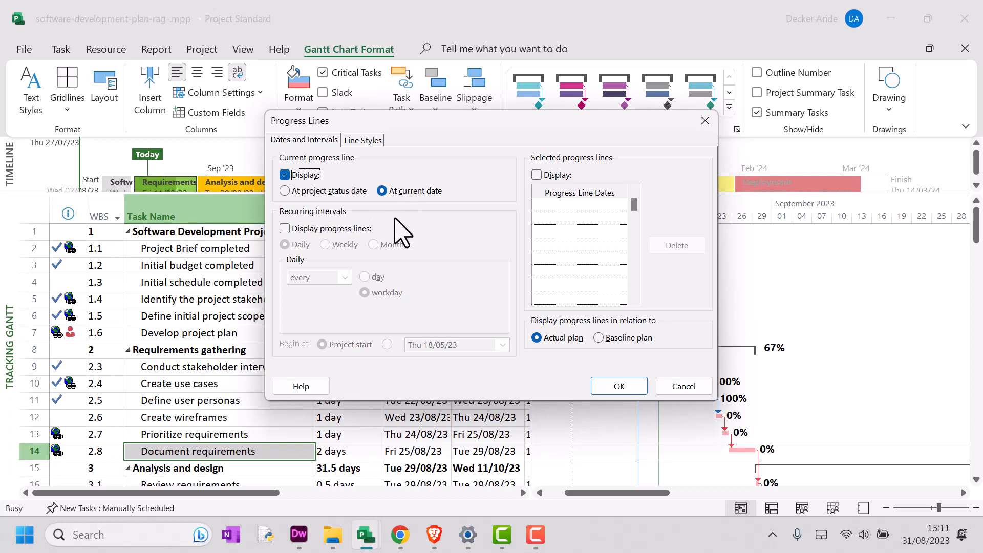
{"action": "left_click", "coordinate": [617, 385]}
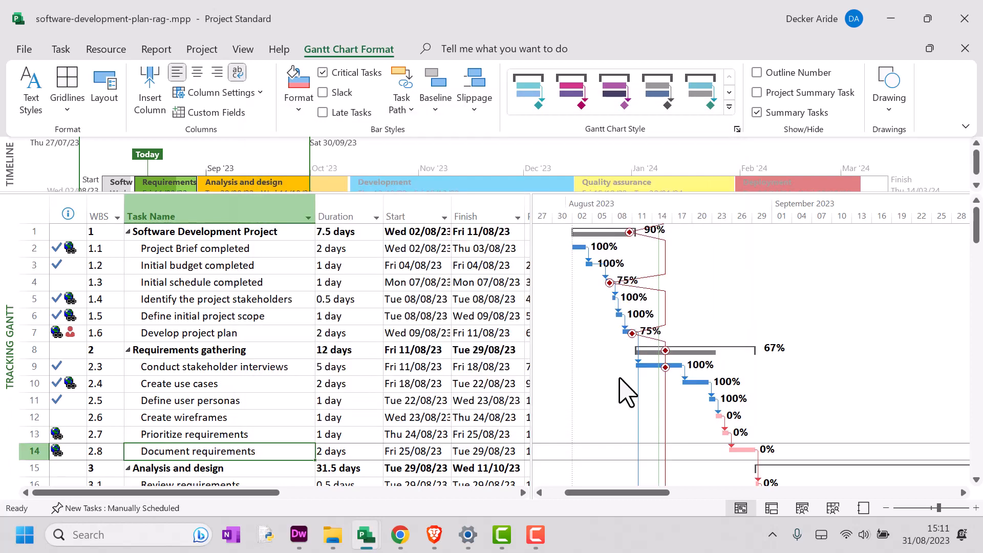
{"action": "mouse_move", "coordinate": [706, 257]}
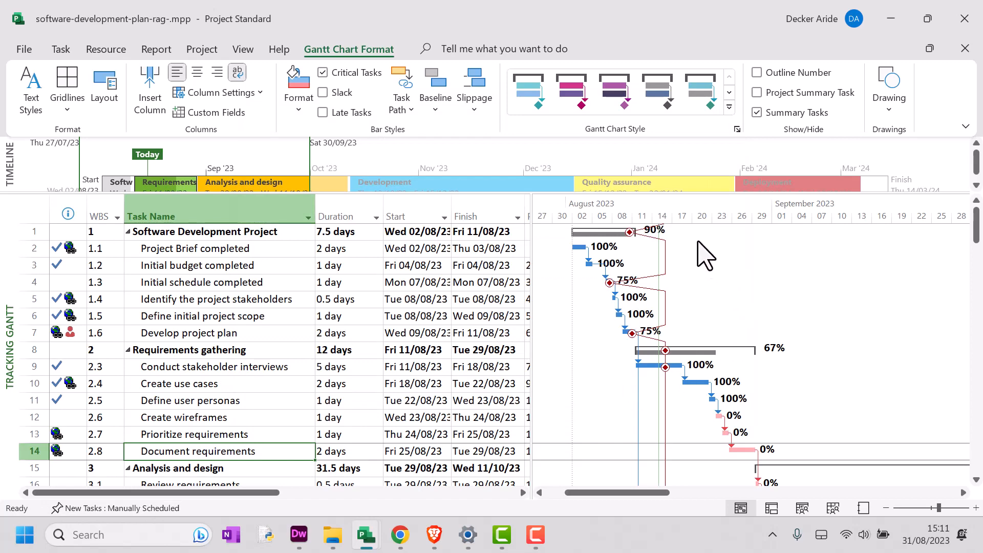
{"action": "mouse_move", "coordinate": [611, 229]}
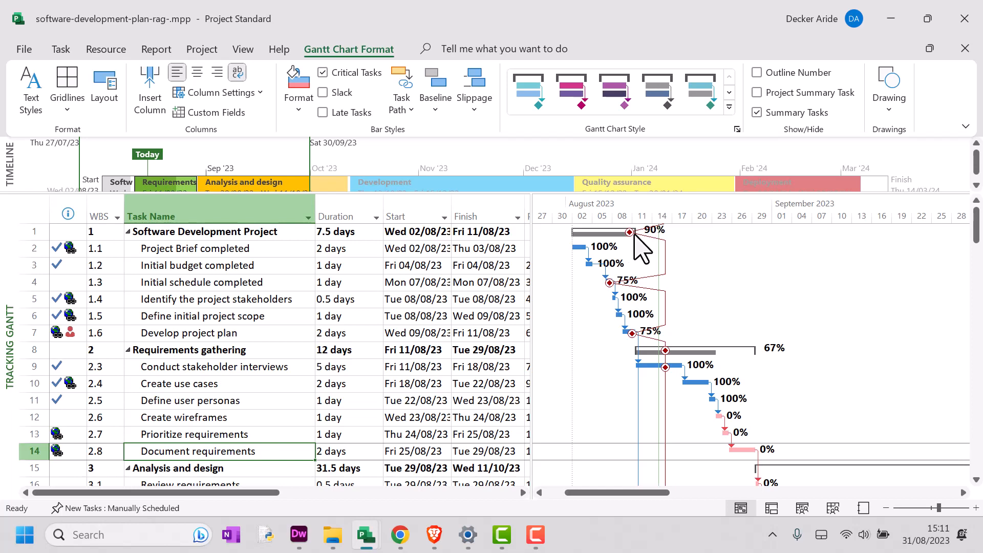
{"action": "mouse_move", "coordinate": [671, 295]}
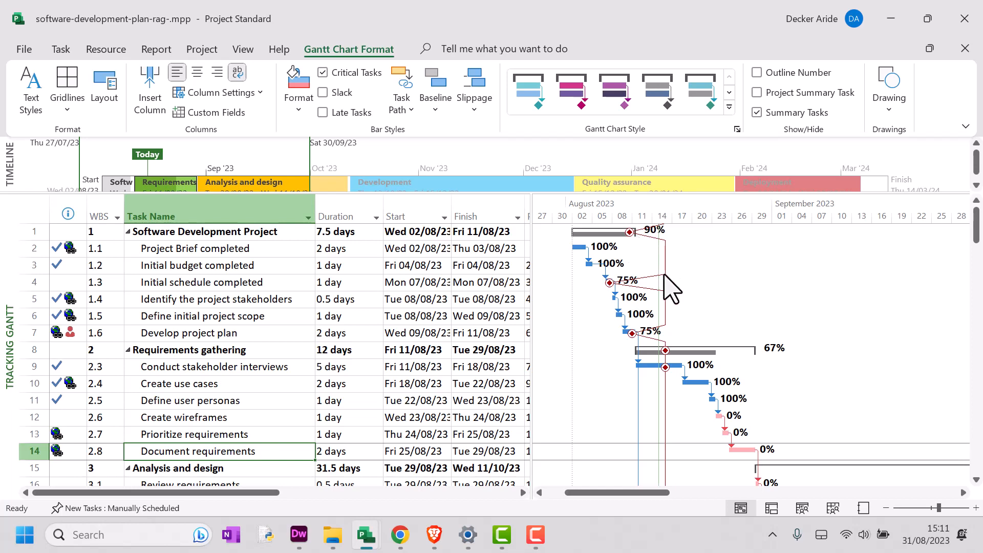
{"action": "mouse_move", "coordinate": [664, 301]}
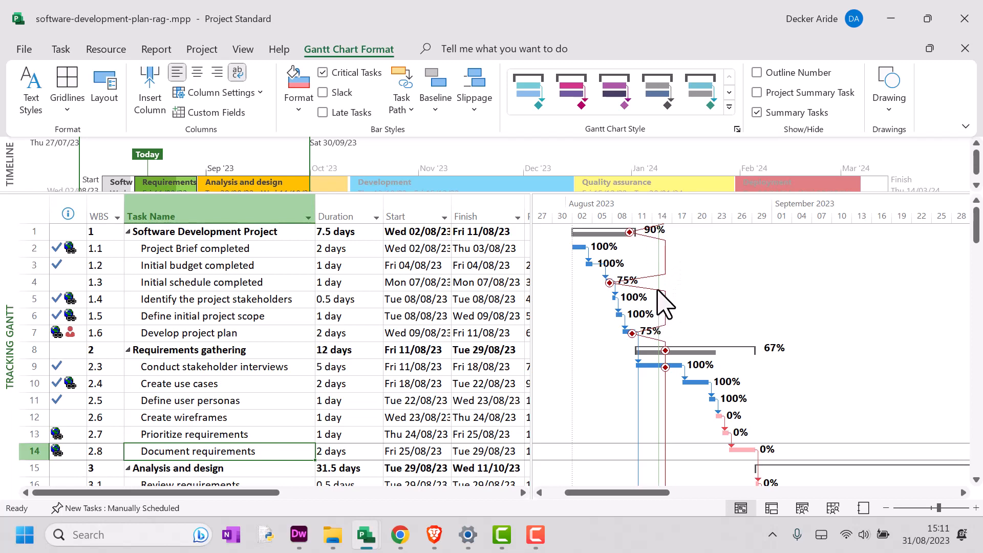
{"action": "mouse_move", "coordinate": [620, 298]}
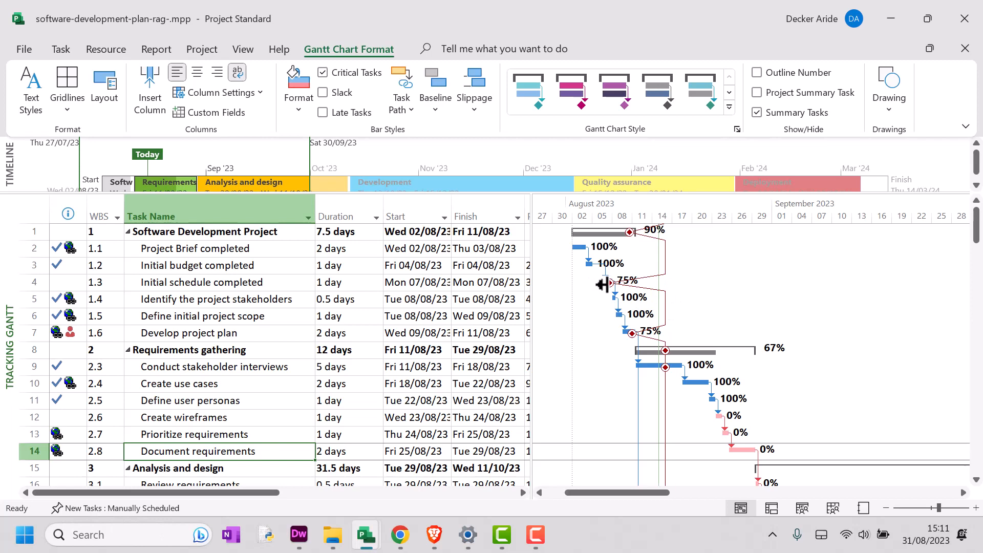
{"action": "mouse_move", "coordinate": [640, 291]}
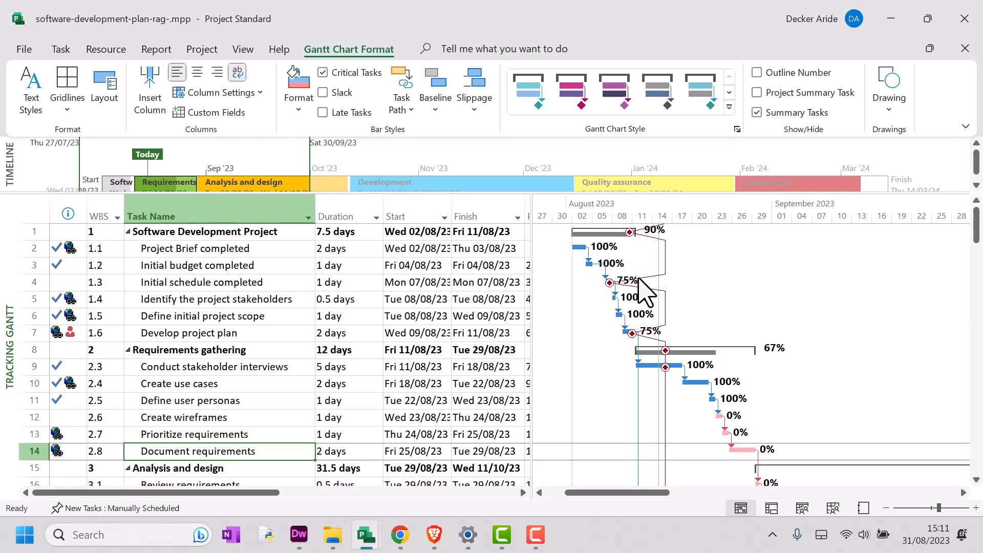
{"action": "mouse_move", "coordinate": [668, 308]}
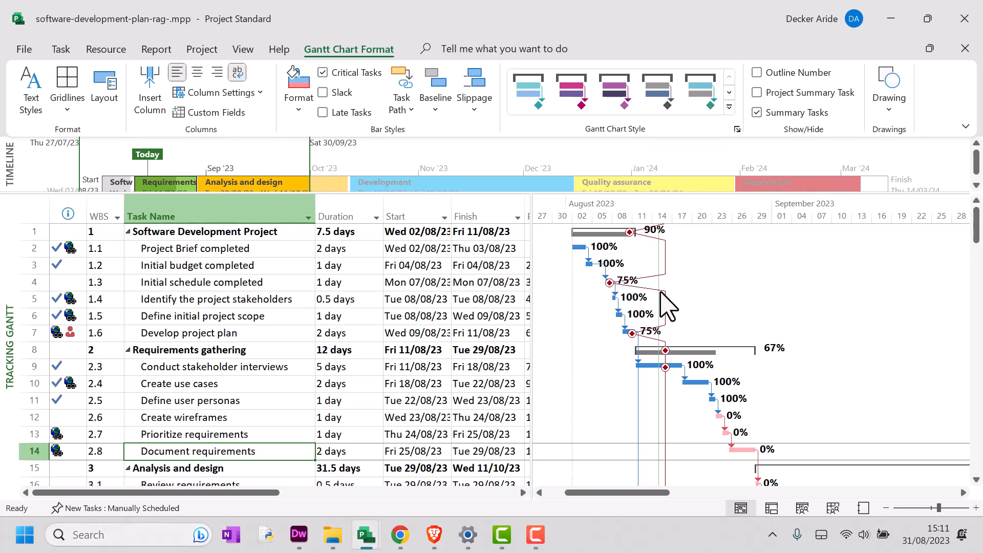
{"action": "mouse_move", "coordinate": [571, 307]}
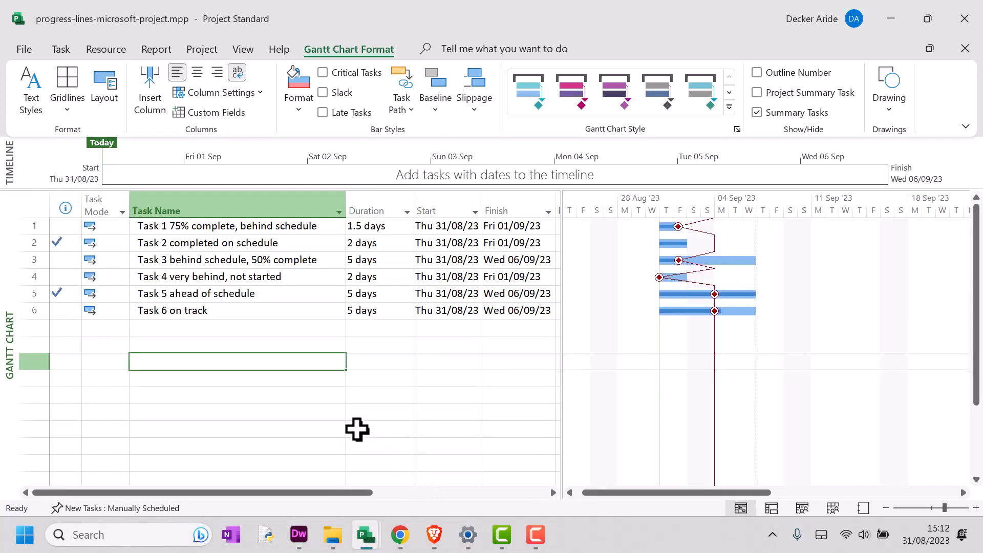
{"action": "mouse_move", "coordinate": [316, 325]}
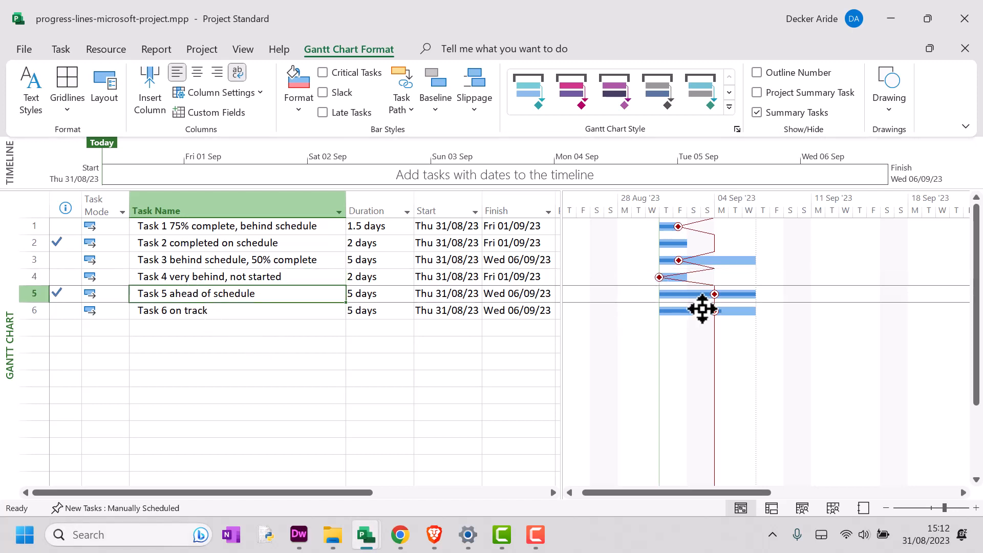
{"action": "mouse_move", "coordinate": [714, 310]}
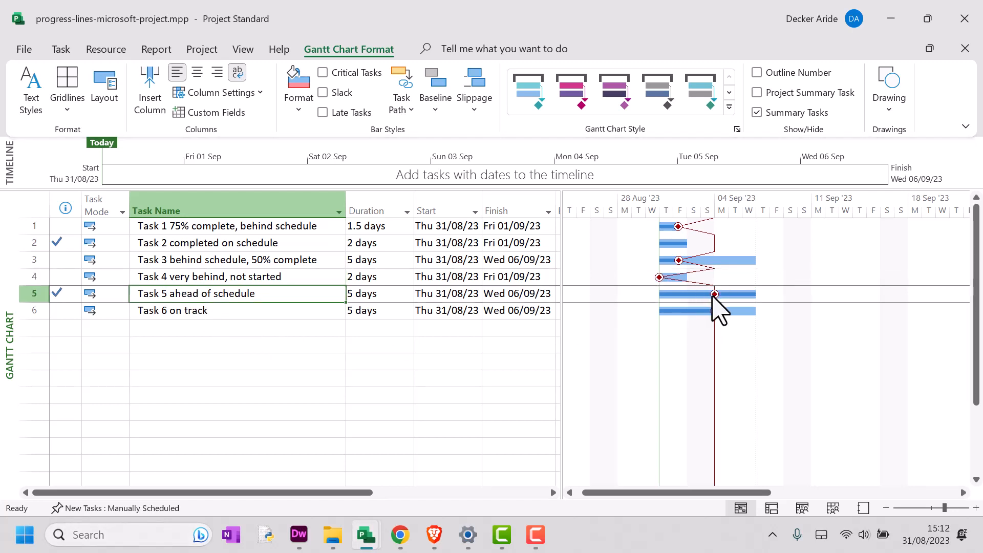